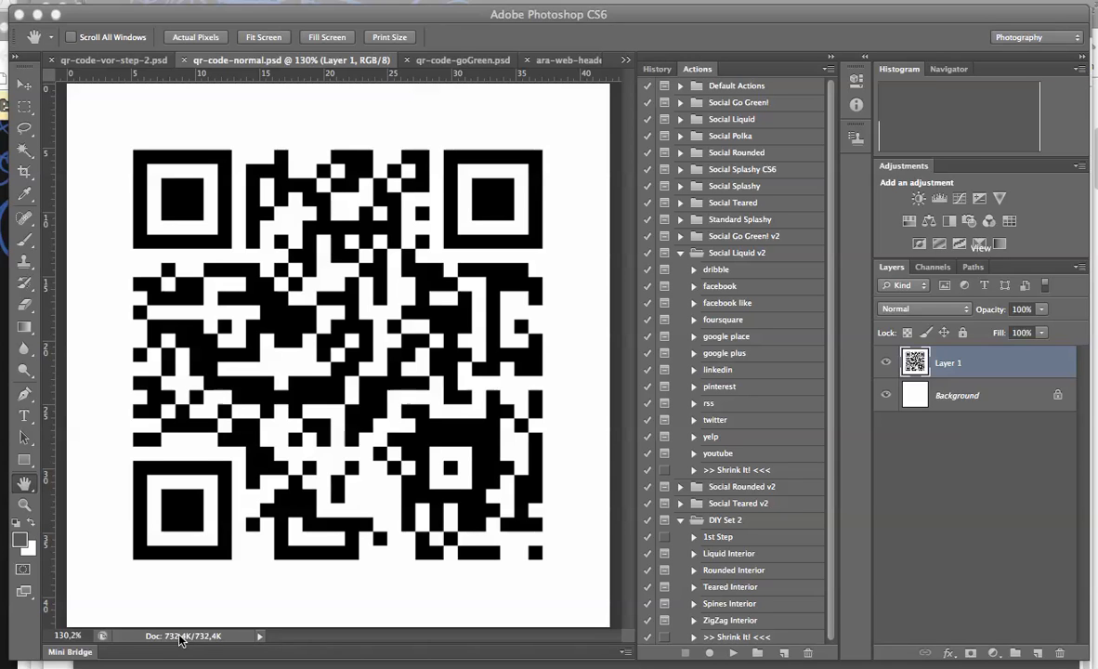
pyautogui.moveTo(738, 253)
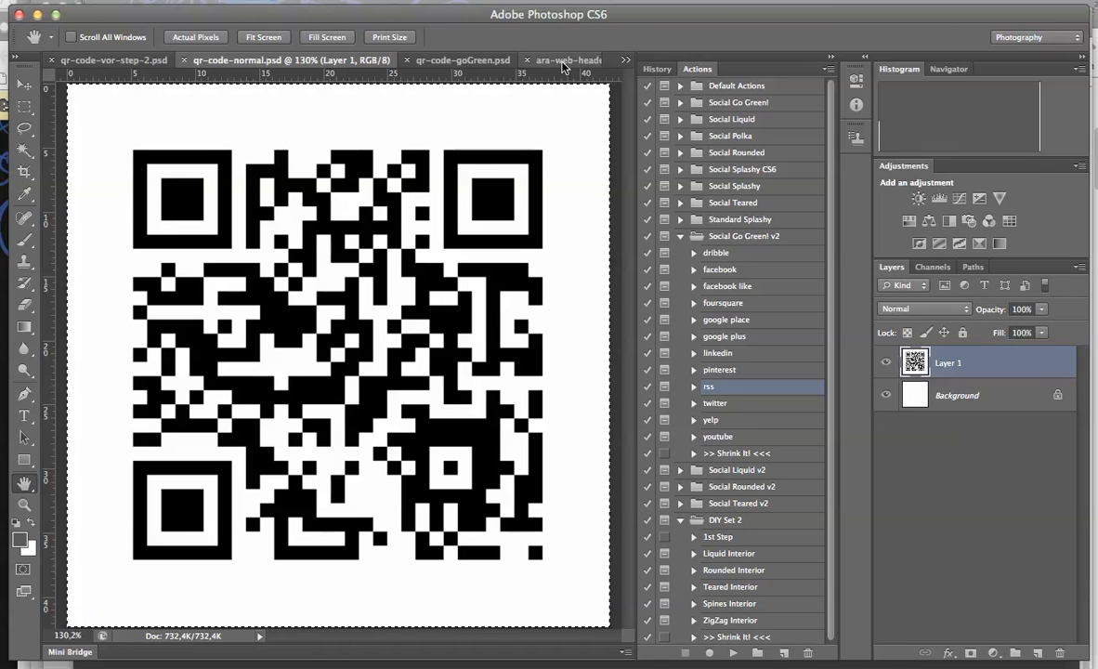
# Step: Switch to qr-code-goGreen.psd, showing the rounded, textured QR code with the ARA logo
pyautogui.click(511, 59)
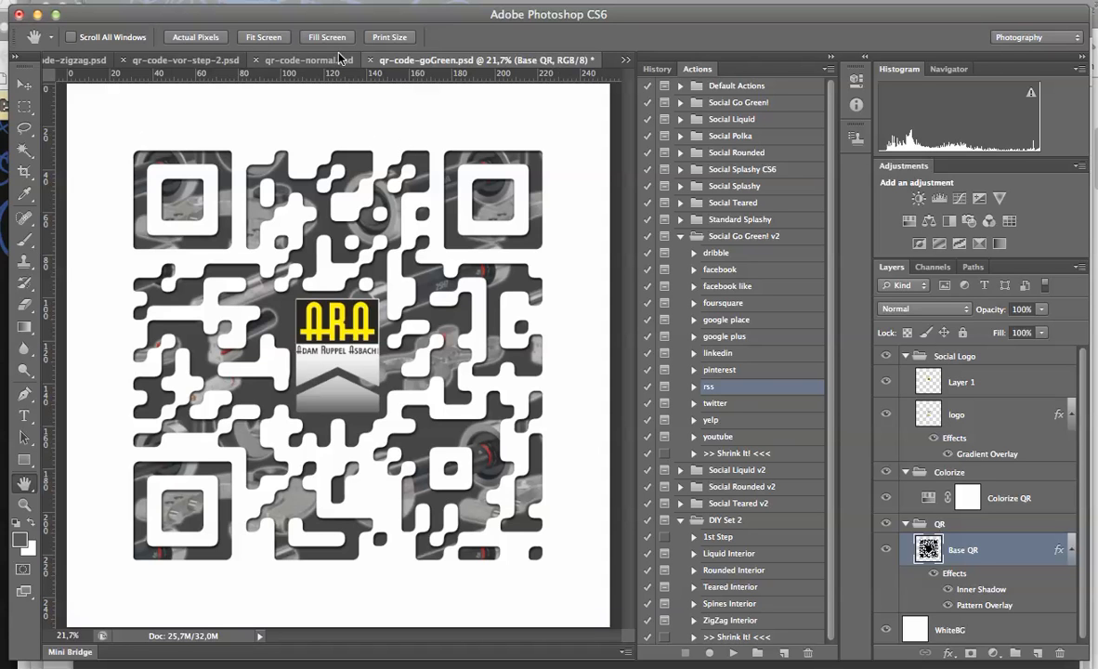
pyautogui.moveTo(337, 59)
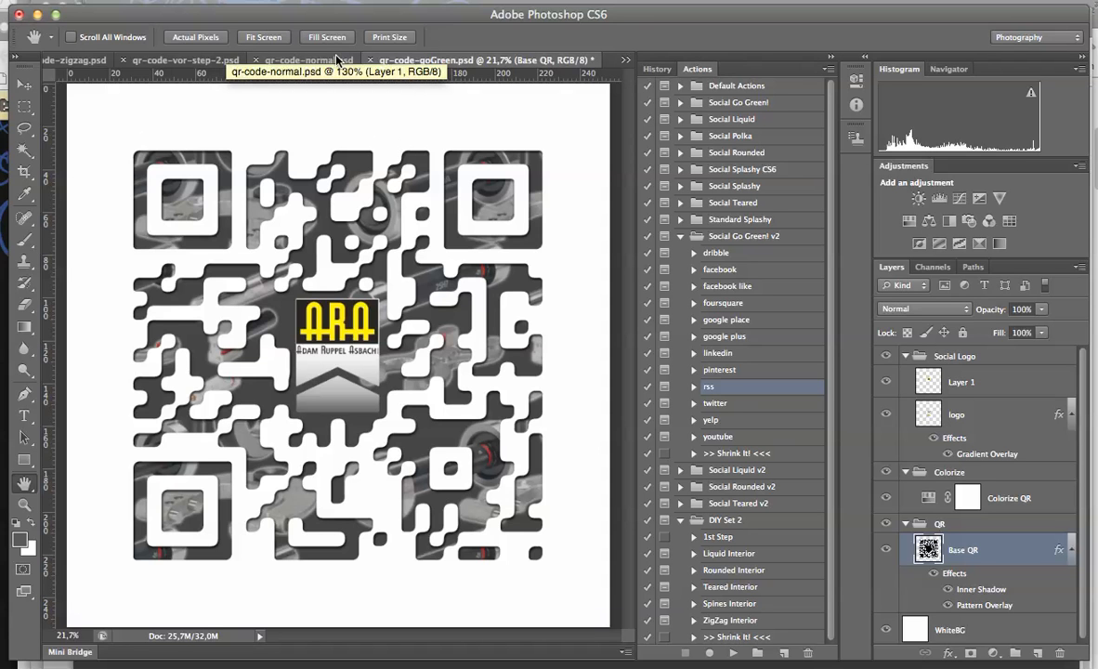
pyautogui.moveTo(93, 349)
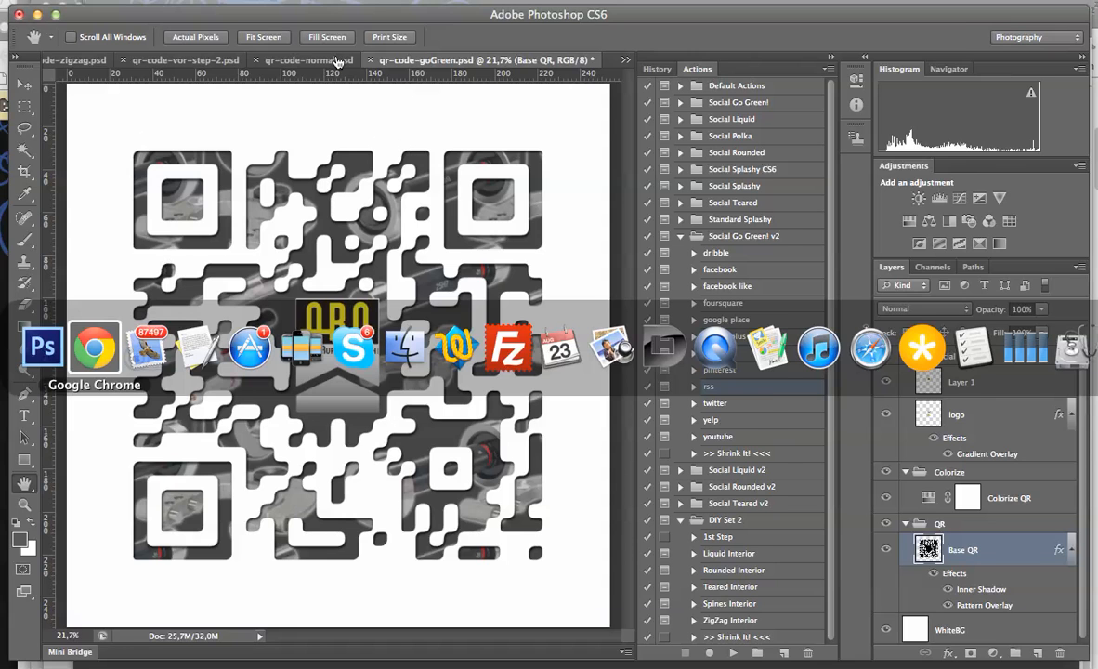
# Step: View the ara-germany.de Messwerkzeuge page in Chrome, then return to Photoshop
pyautogui.click(94, 347)
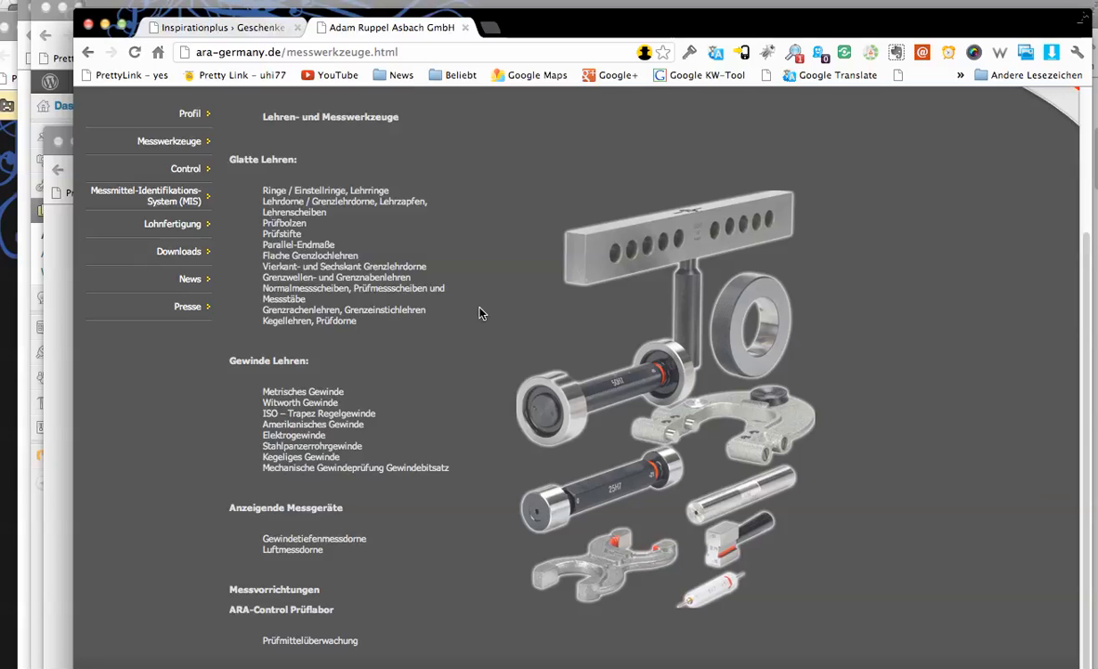
pyautogui.moveTo(479, 311)
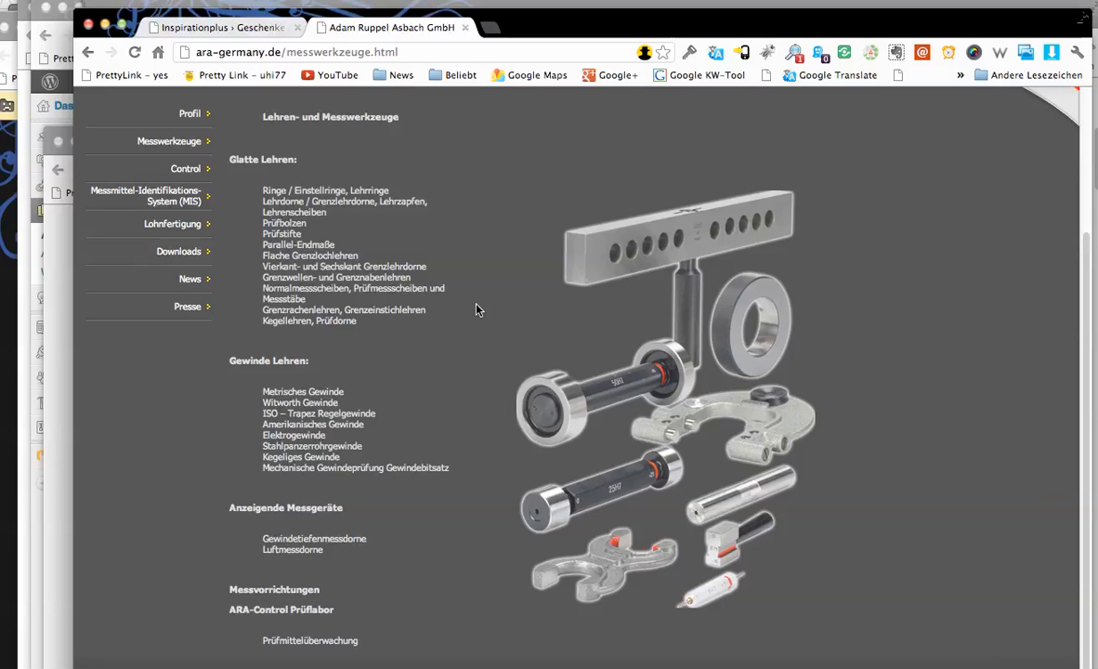
pyautogui.moveTo(510, 323)
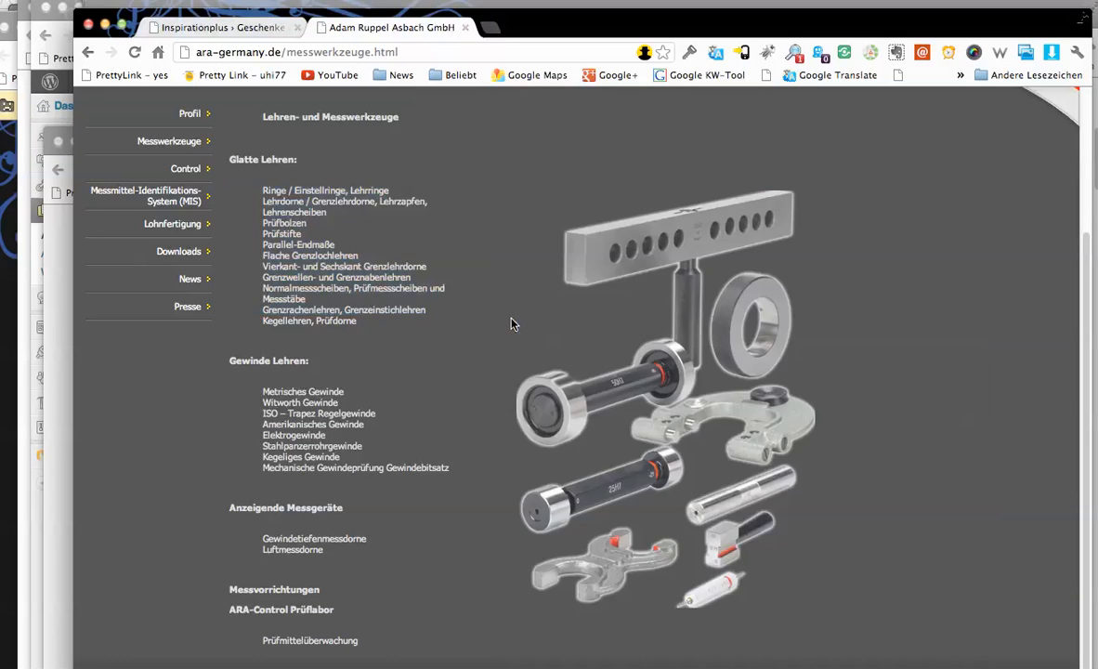
pyautogui.click(93, 346)
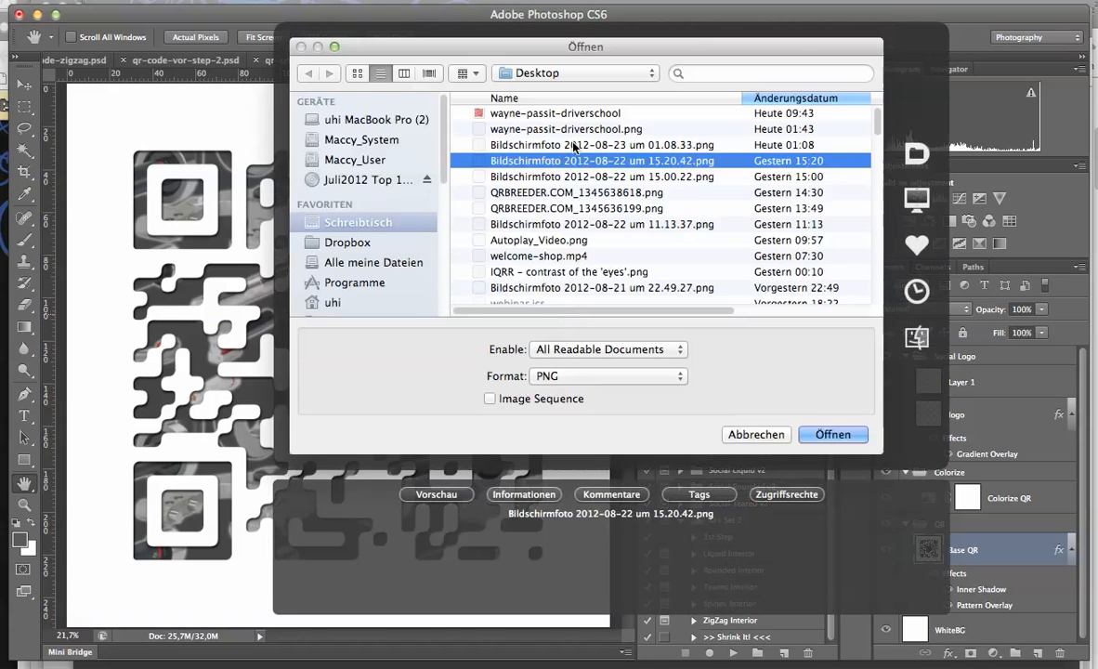
# Step: Open the Bildschirmfoto tools screenshot PNG, converting its embedded profile to sRGB
pyautogui.click(831, 433)
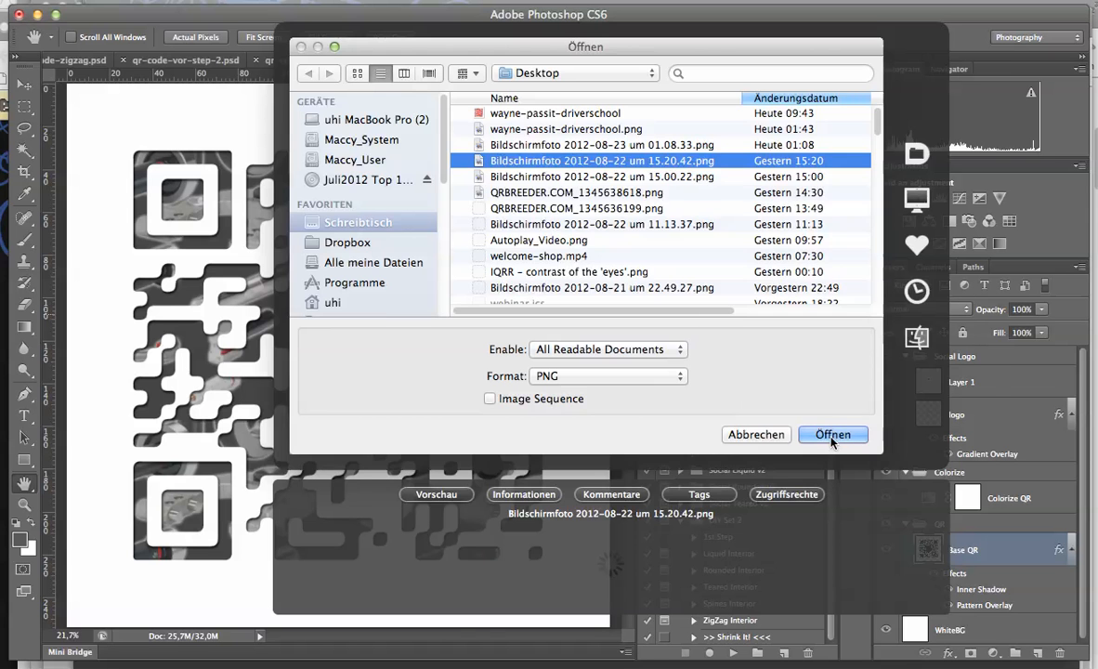
pyautogui.click(832, 433)
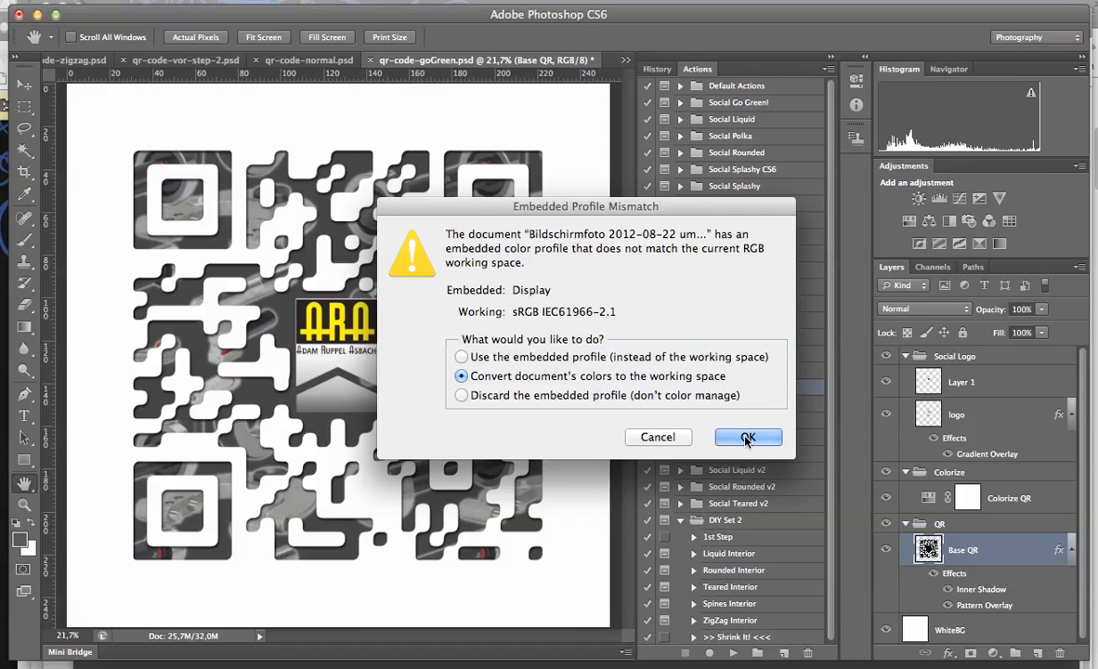
pyautogui.click(748, 438)
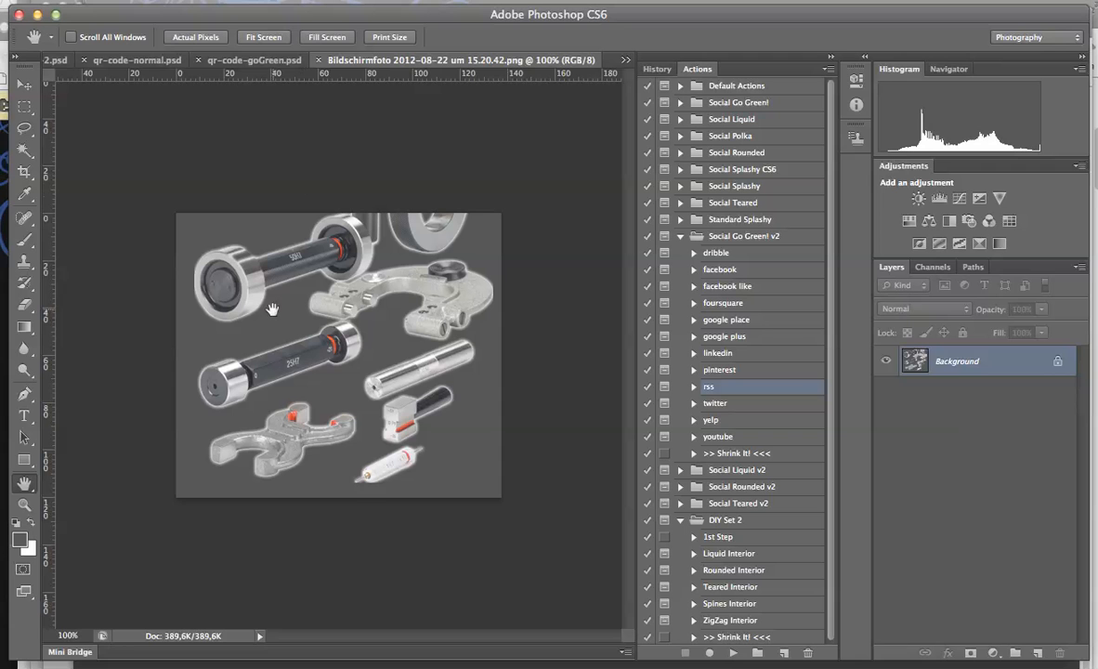
pyautogui.moveTo(300, 400)
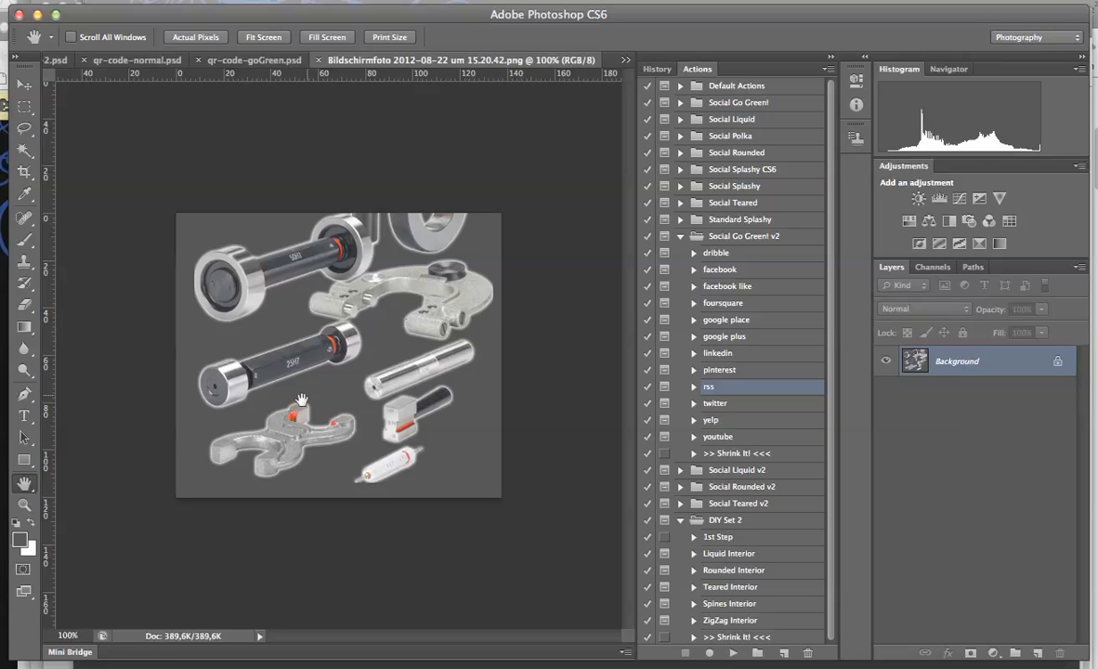
pyautogui.moveTo(279, 397)
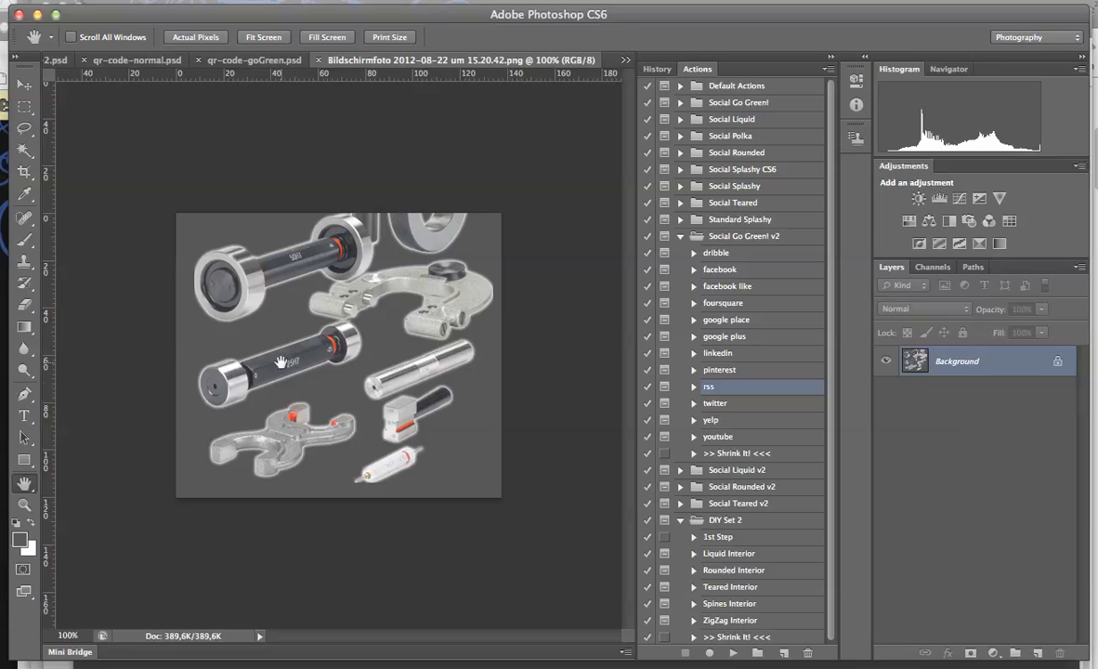
pyautogui.moveTo(276, 339)
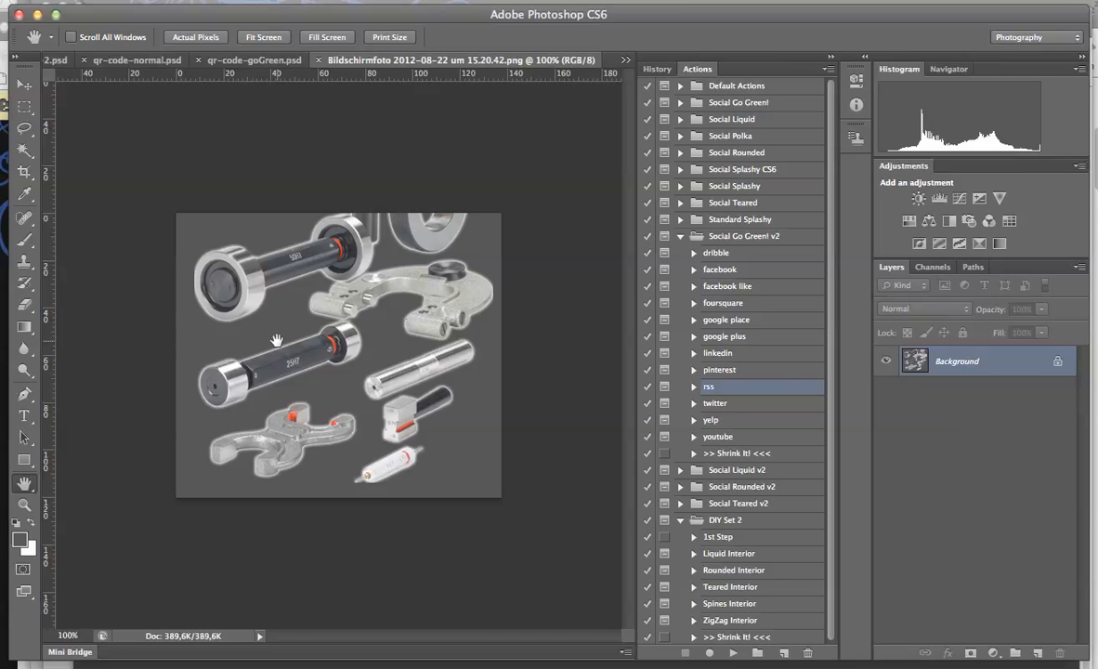
pyautogui.moveTo(239, 256)
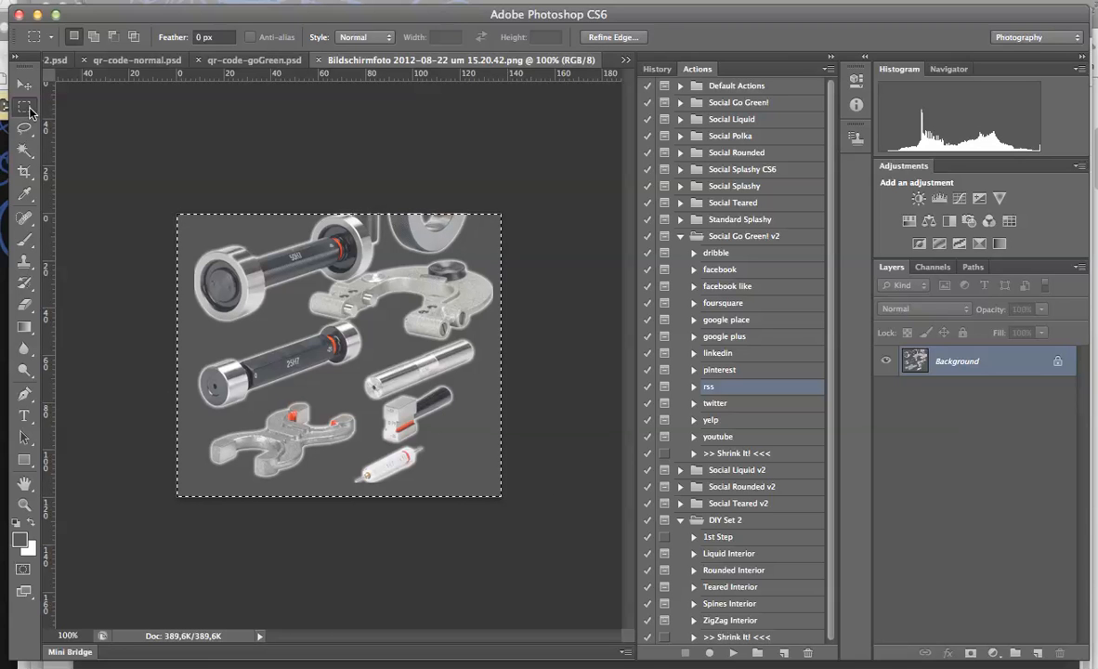
pyautogui.moveTo(24, 107)
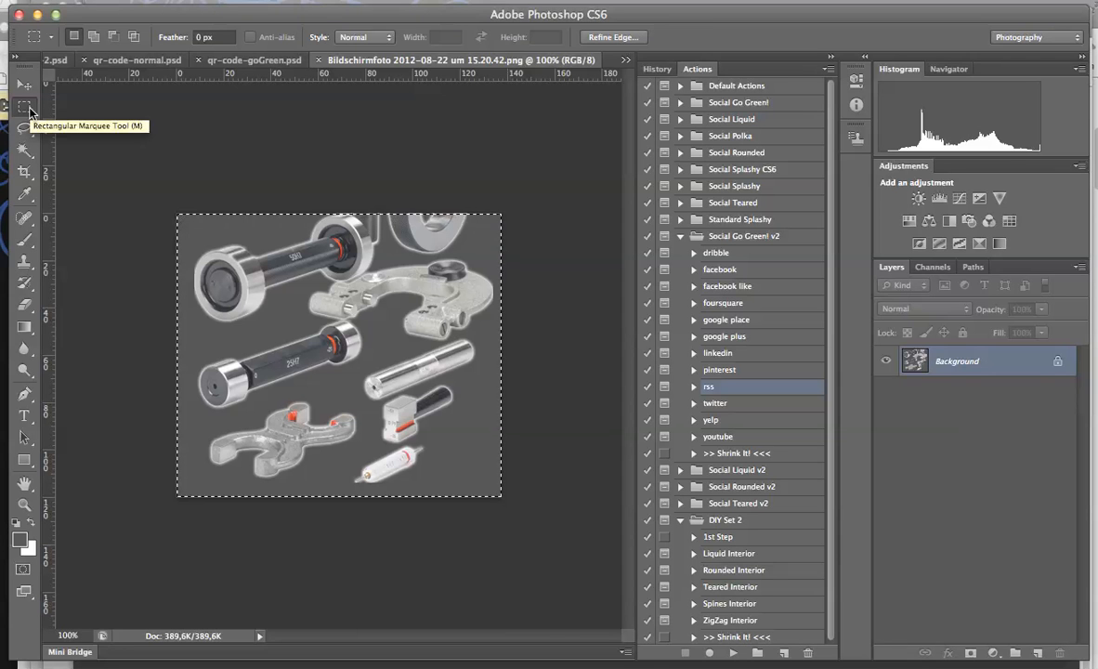
pyautogui.moveTo(306, 295)
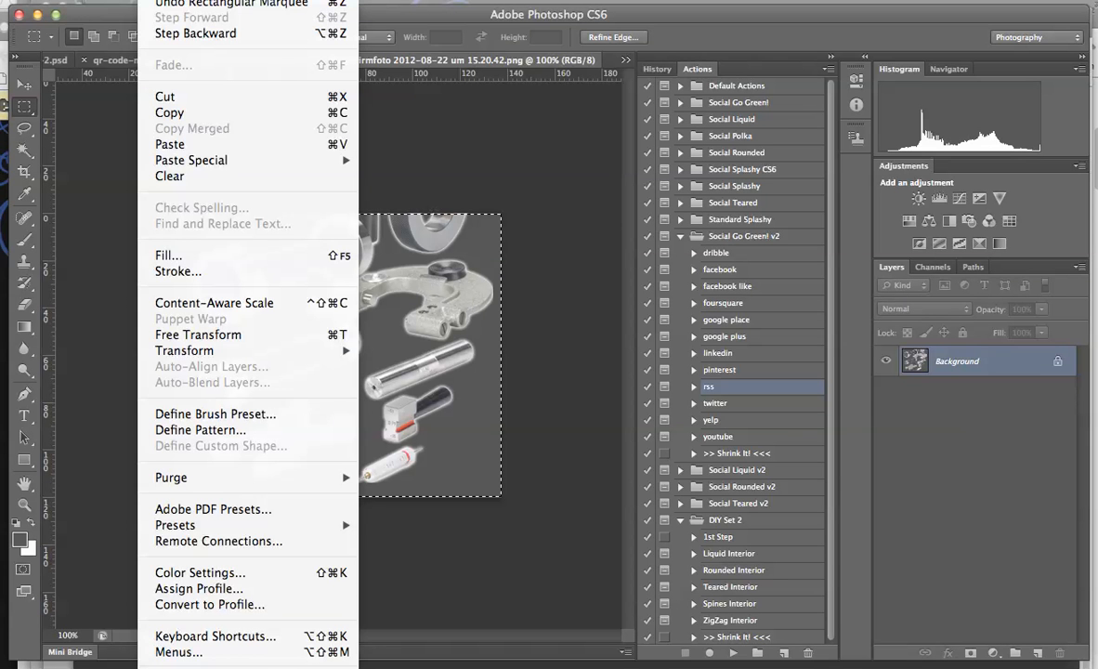
pyautogui.moveTo(200, 430)
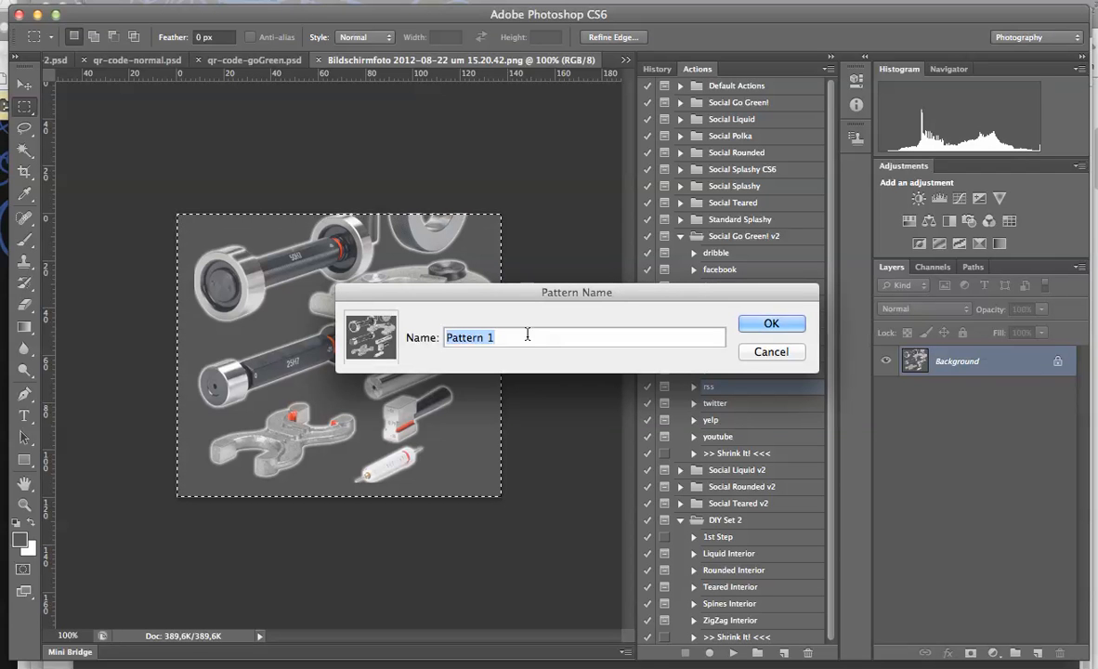
# Step: Define the selected tools screenshot as a pattern named 'BackgroundTools'
pyautogui.write('BackgroundTools')
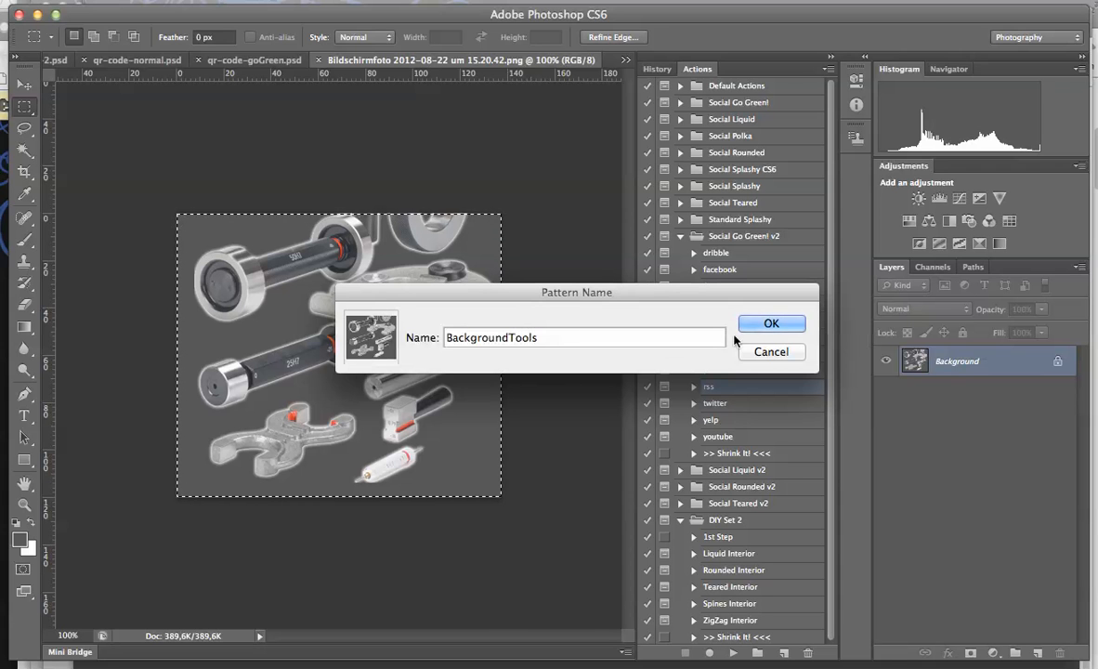
pyautogui.click(770, 323)
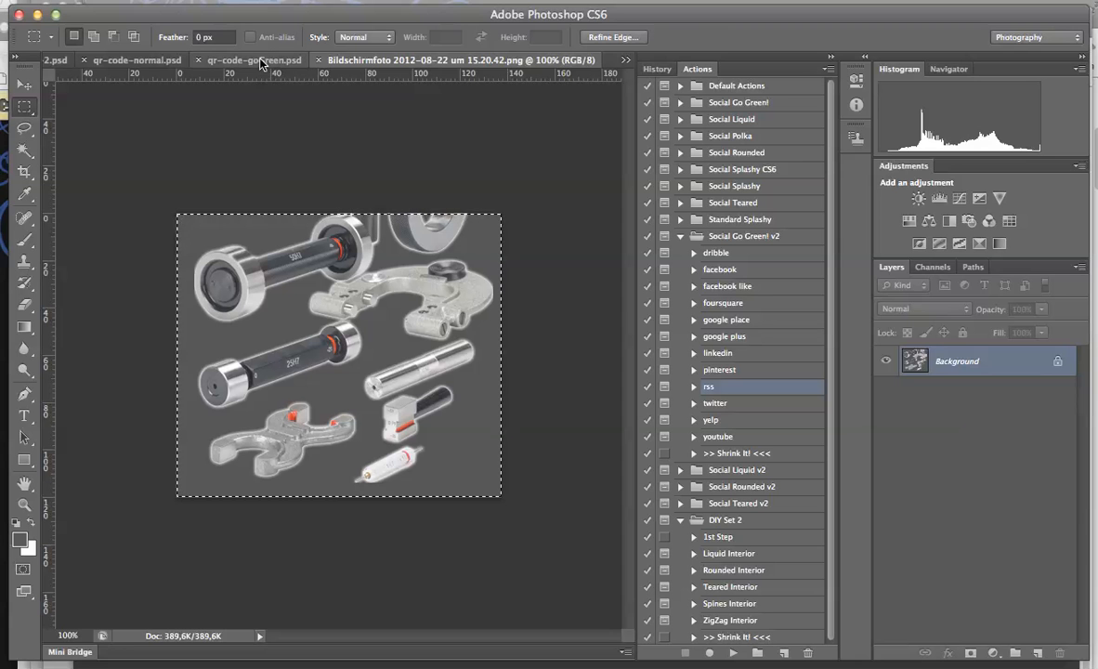
# Step: Return to qr-code-goGreen.psd with its Base QR pattern overlay and colorize group
pyautogui.click(255, 59)
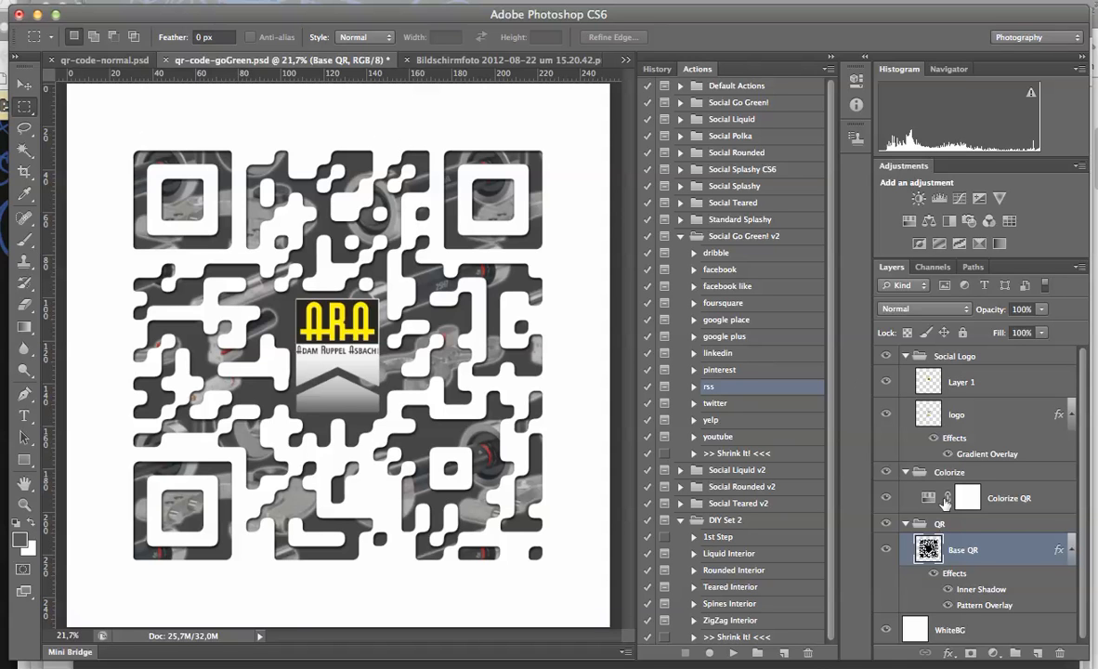
pyautogui.moveTo(962, 608)
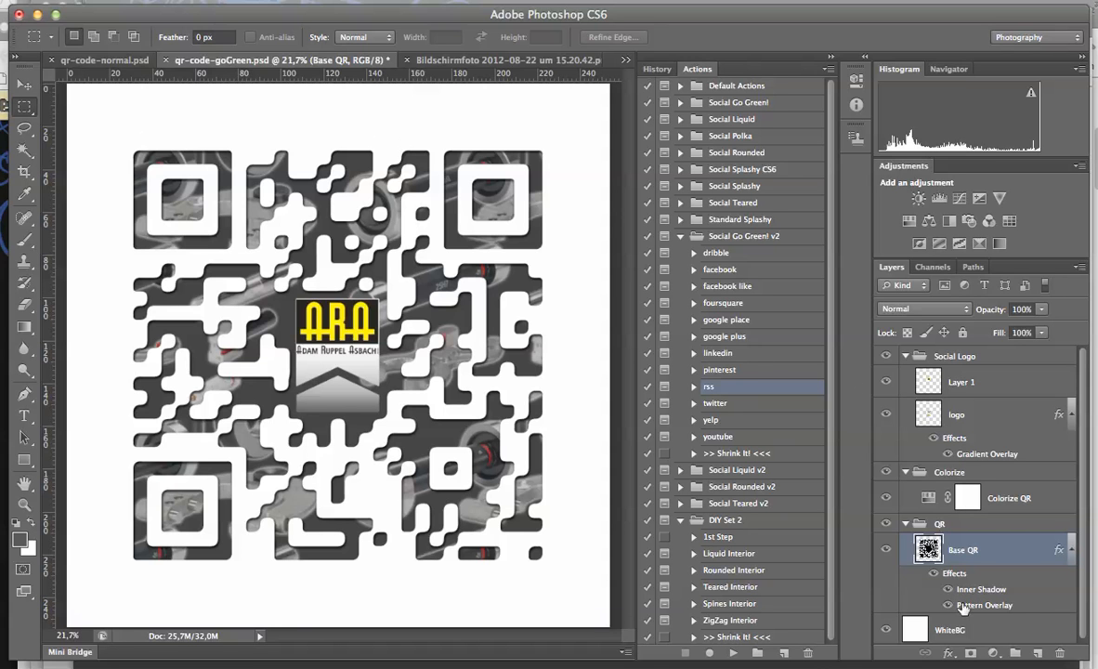
pyautogui.moveTo(984, 605)
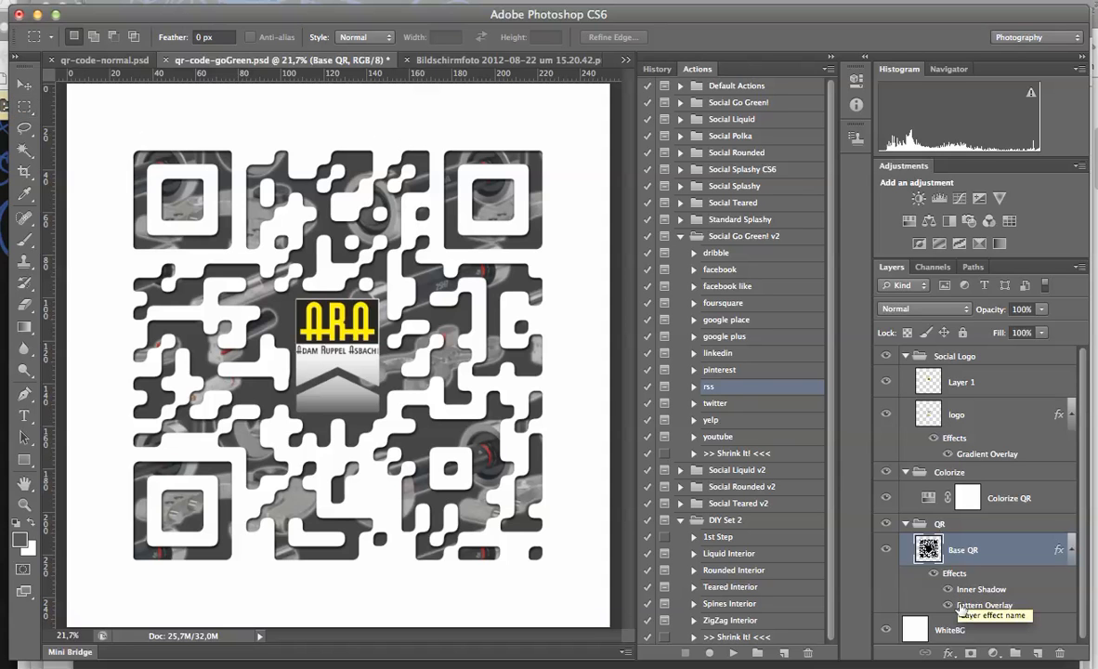
# Step: Preview Brushed Metal and the tools patterns on Base QR, settling on the last tools pattern
pyautogui.doubleClick(983, 605)
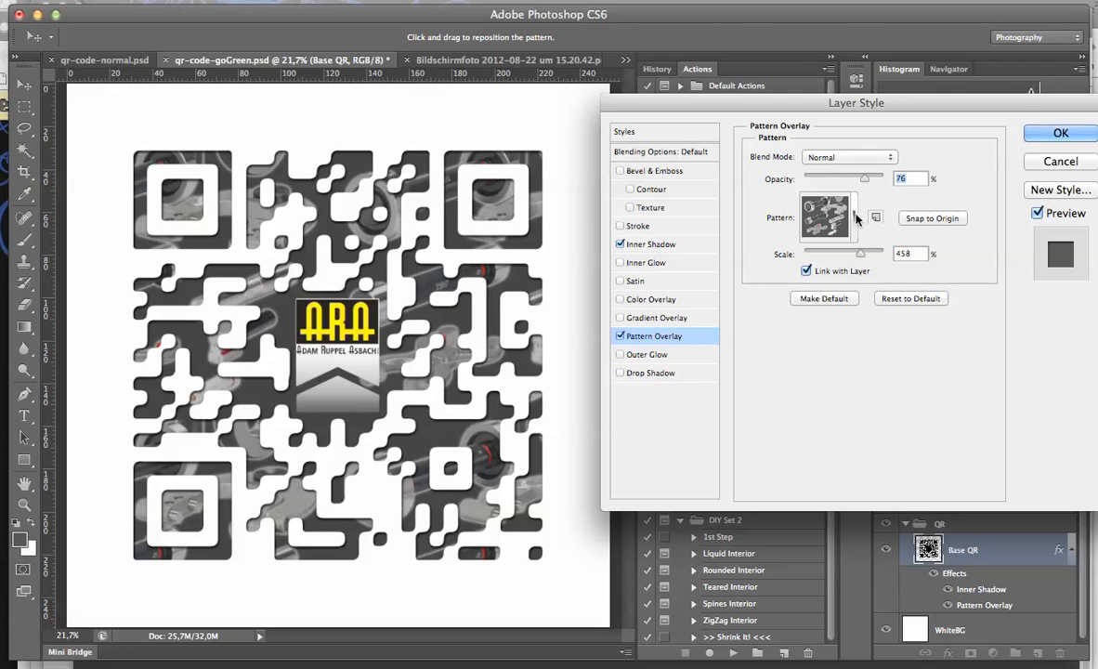
pyautogui.click(825, 217)
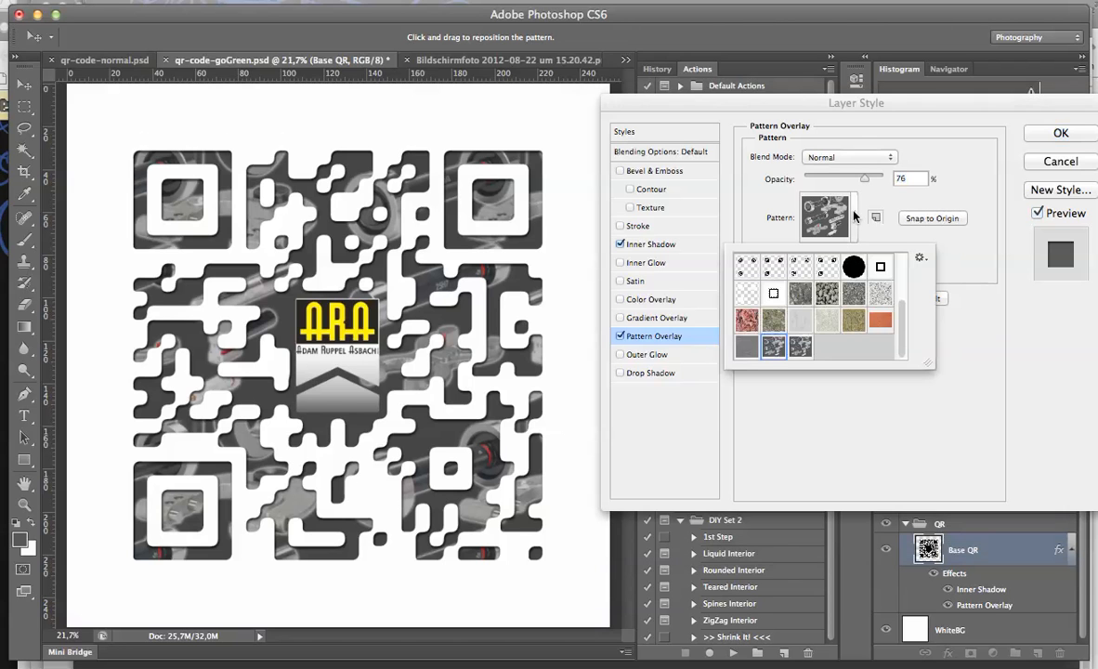
pyautogui.click(774, 345)
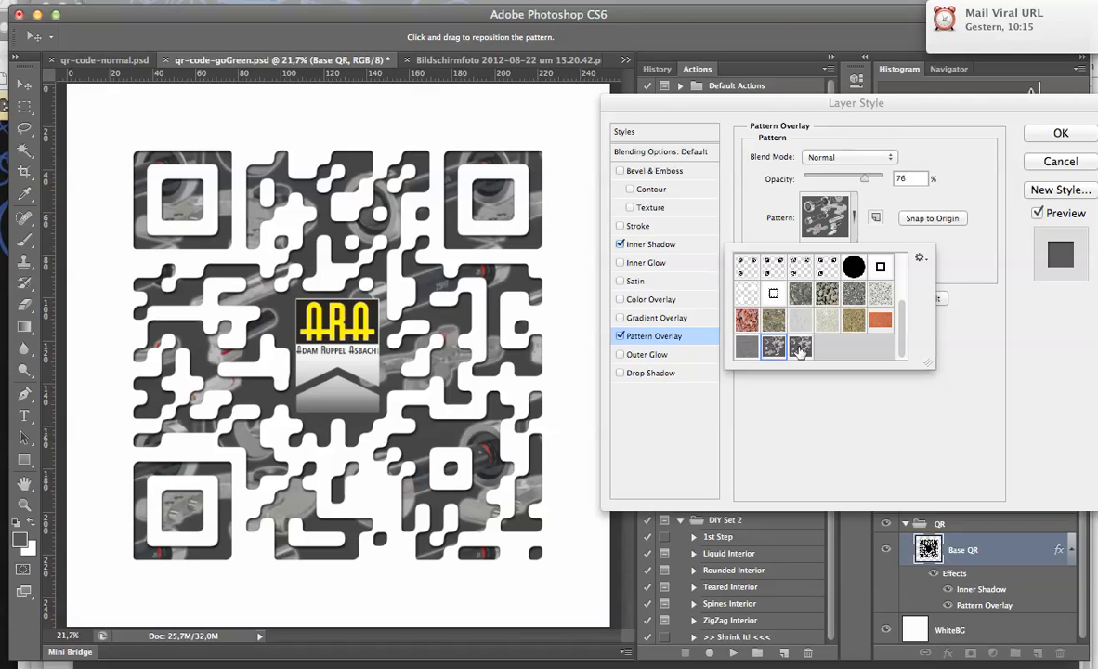
pyautogui.moveTo(801, 345)
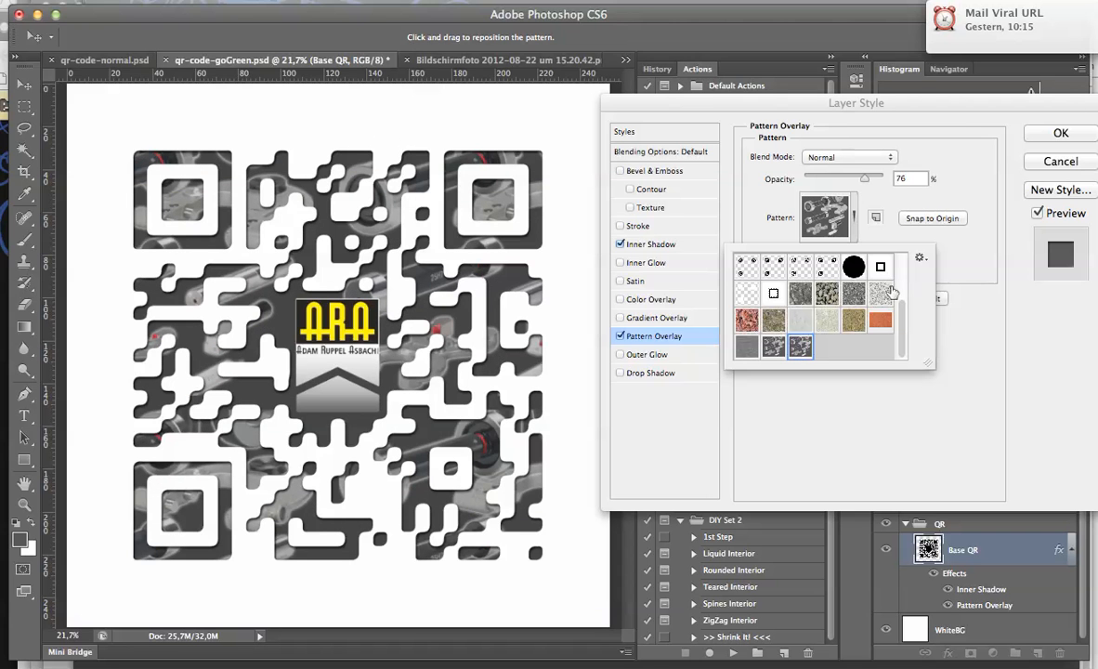
pyautogui.click(773, 345)
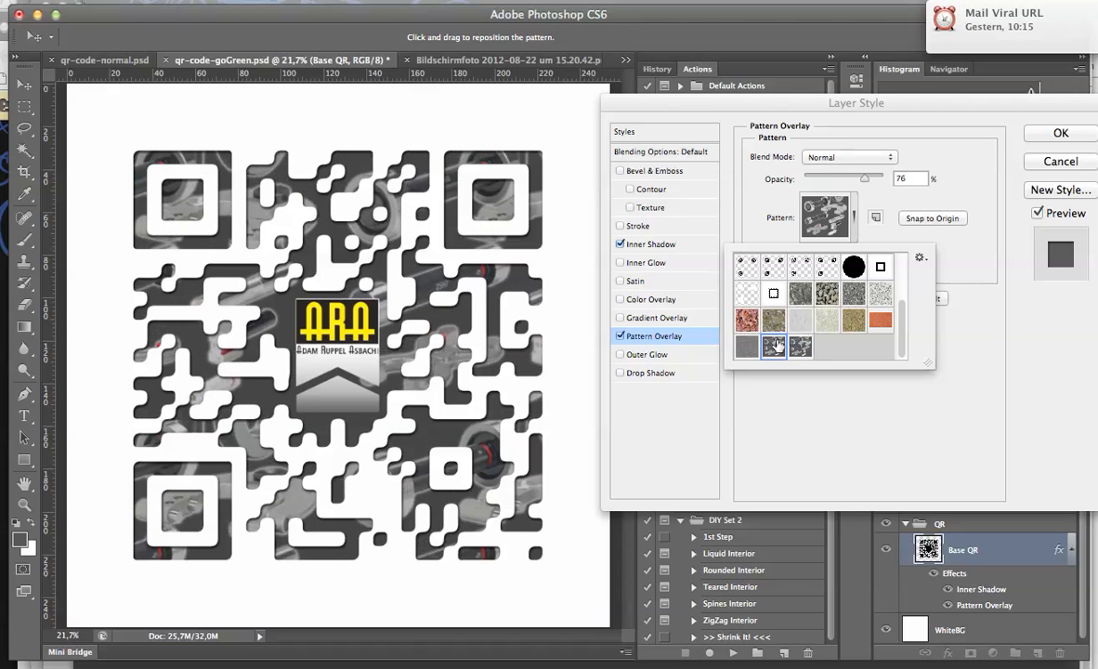
pyautogui.moveTo(800, 345)
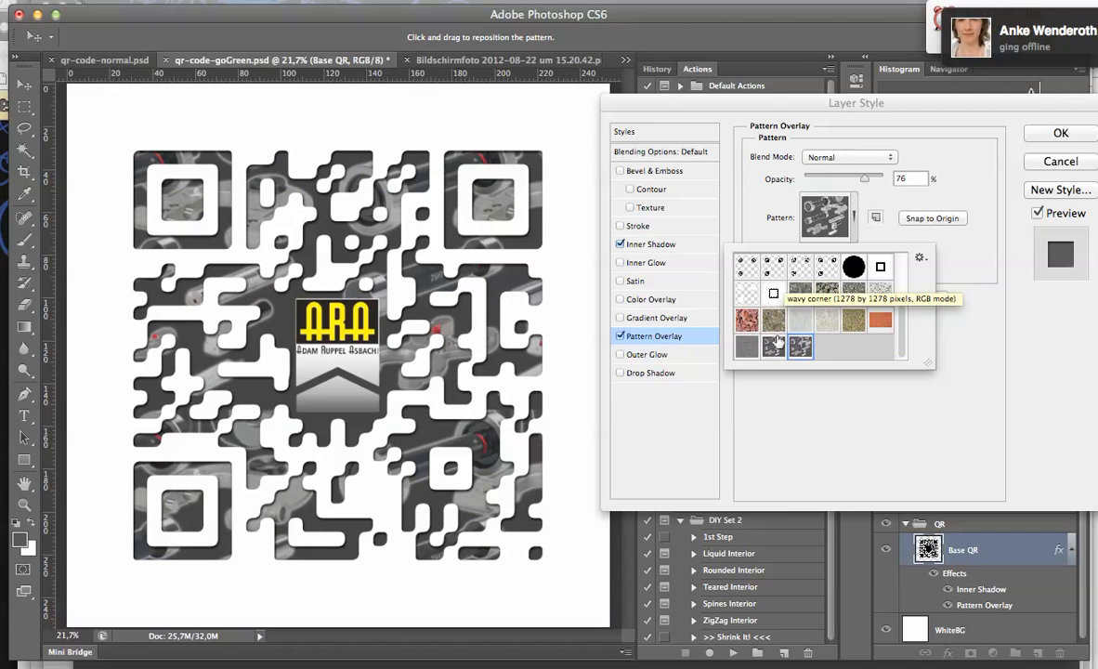
pyautogui.click(747, 345)
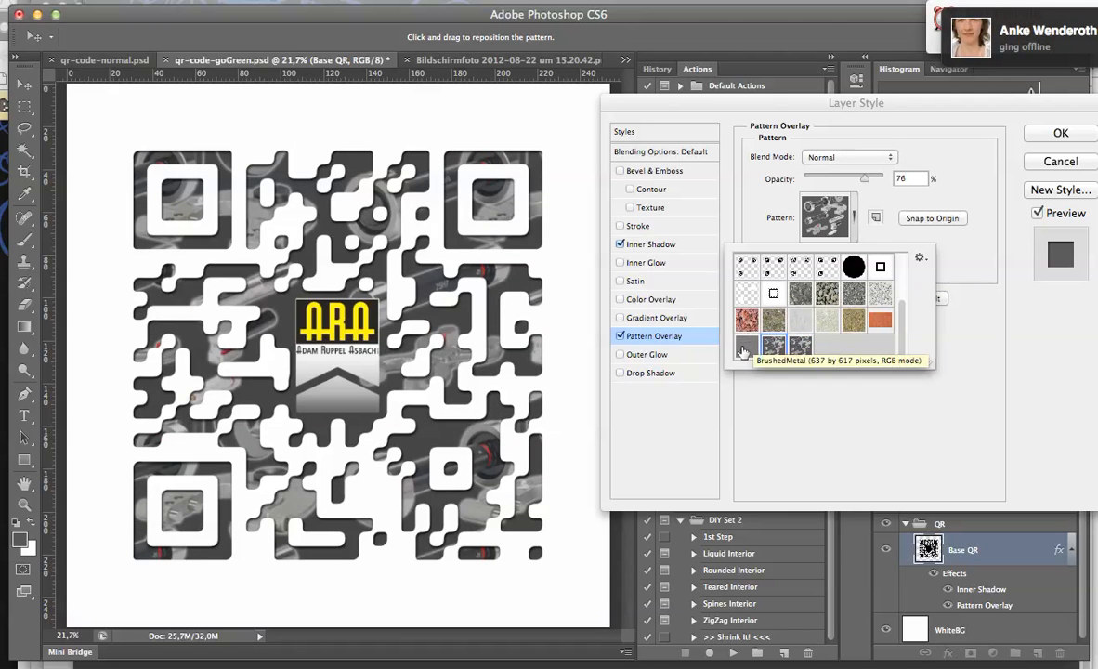
pyautogui.click(747, 345)
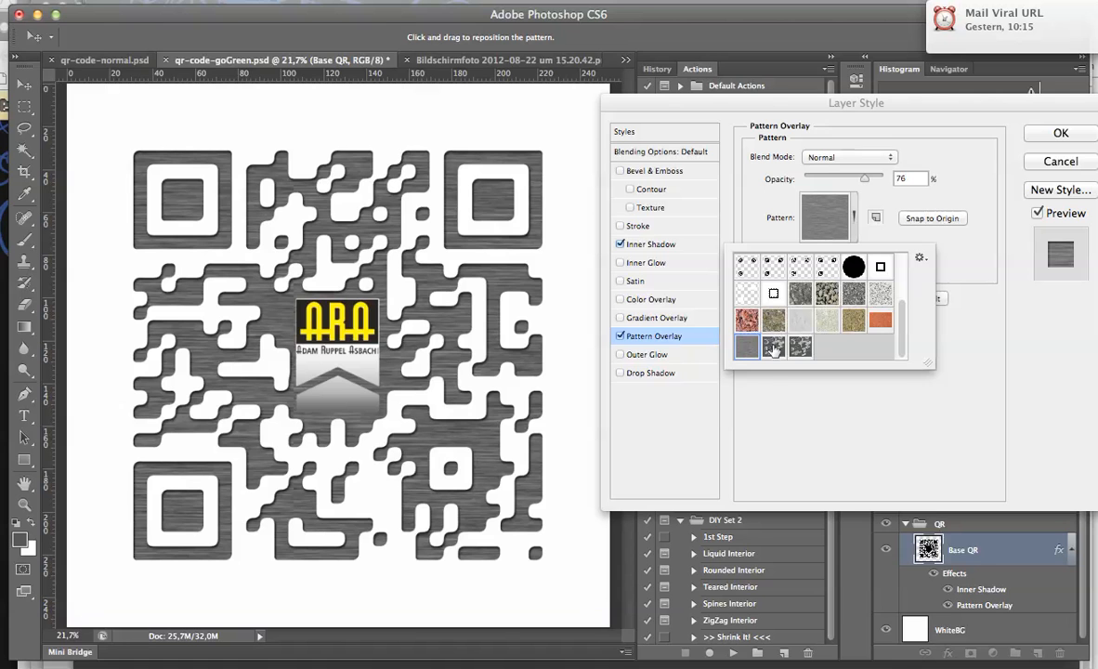
pyautogui.moveTo(774, 347)
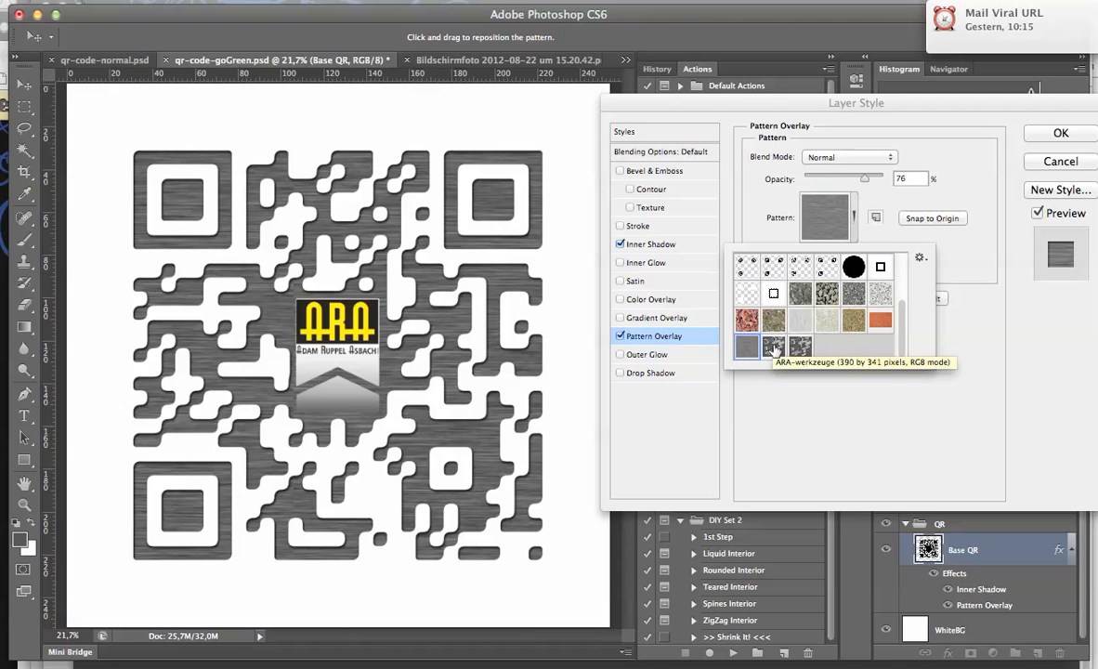
pyautogui.click(773, 347)
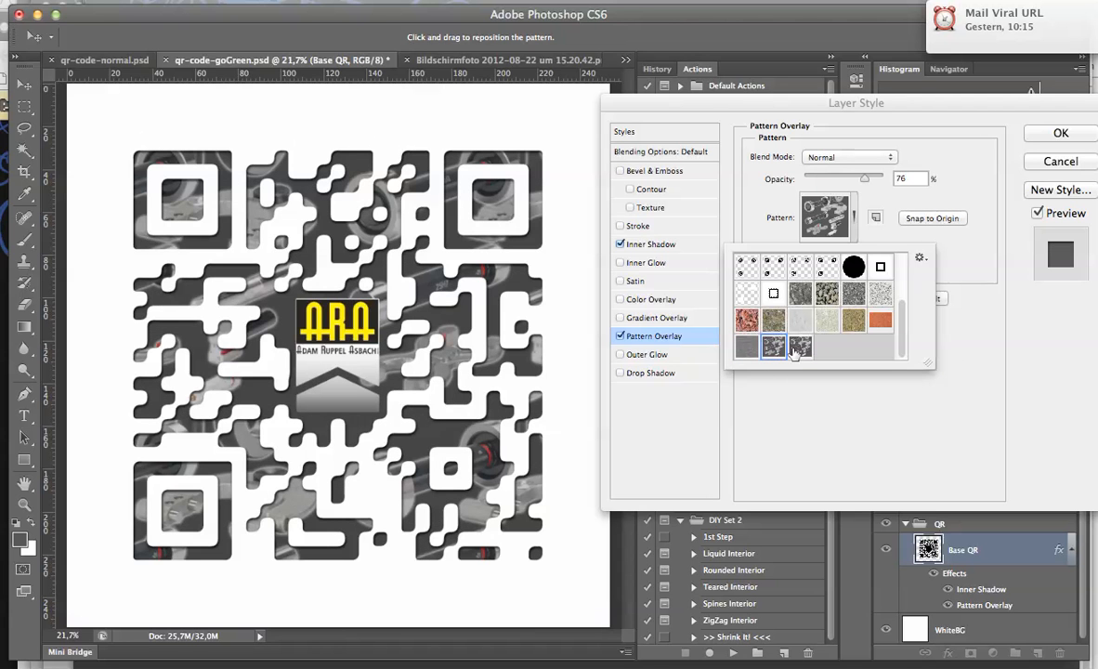
pyautogui.click(772, 346)
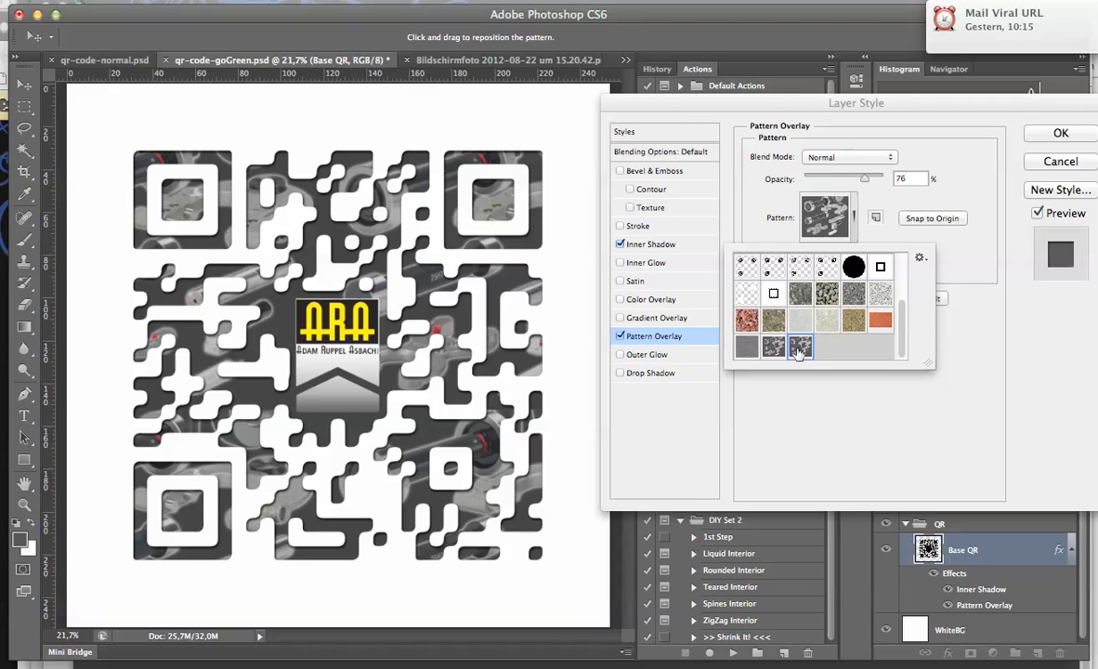
pyautogui.click(800, 347)
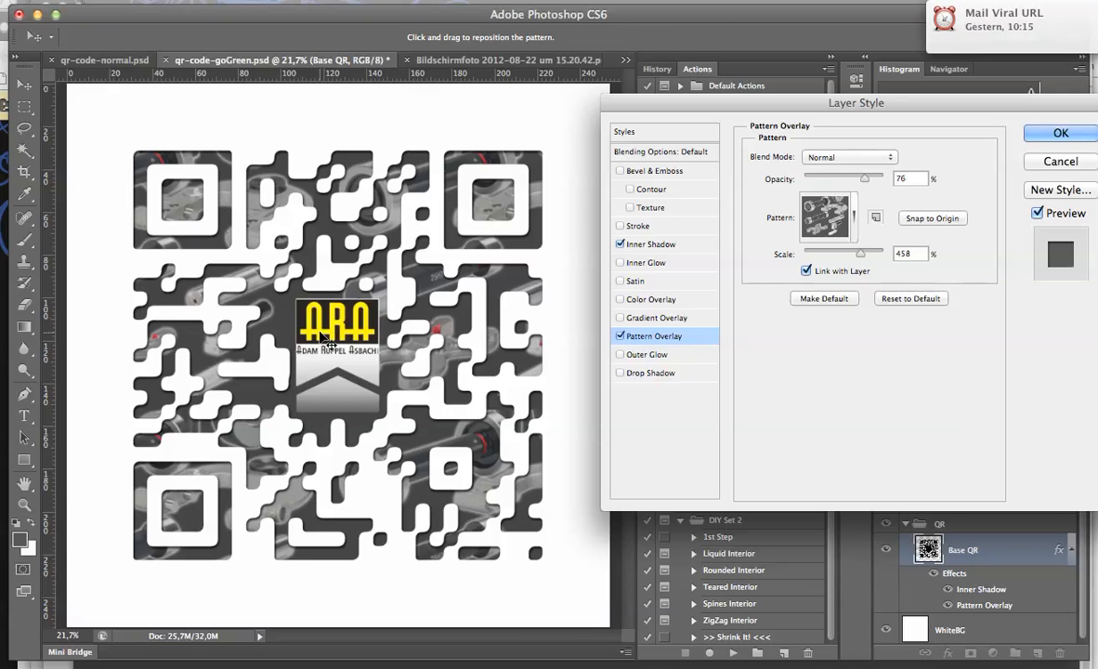
pyautogui.moveTo(864, 181)
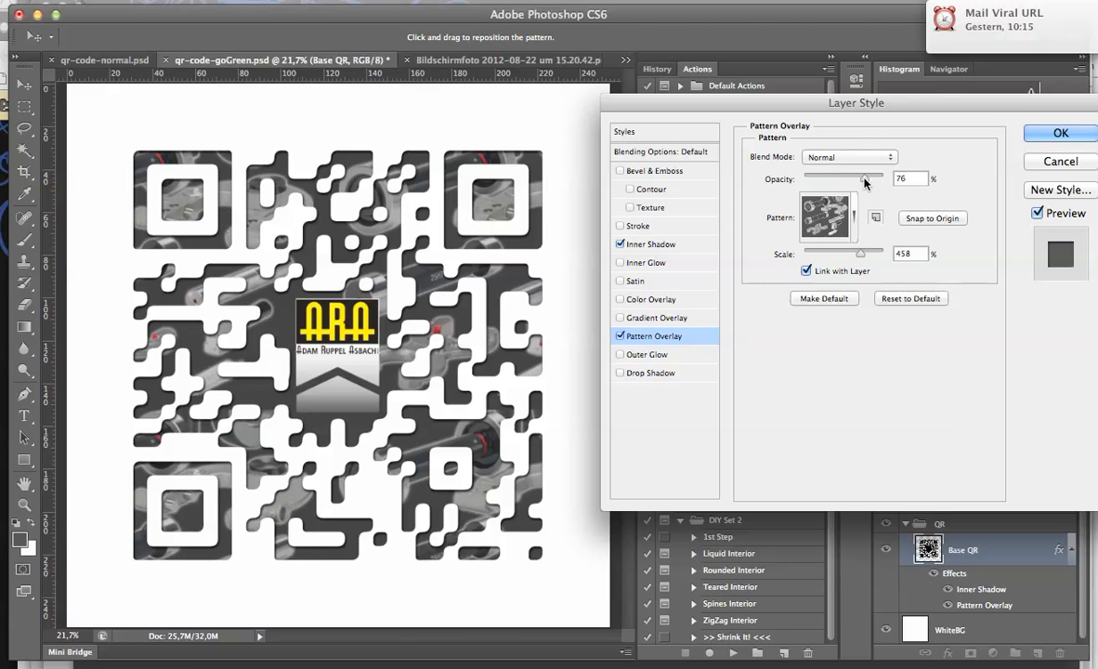
pyautogui.moveTo(863, 181)
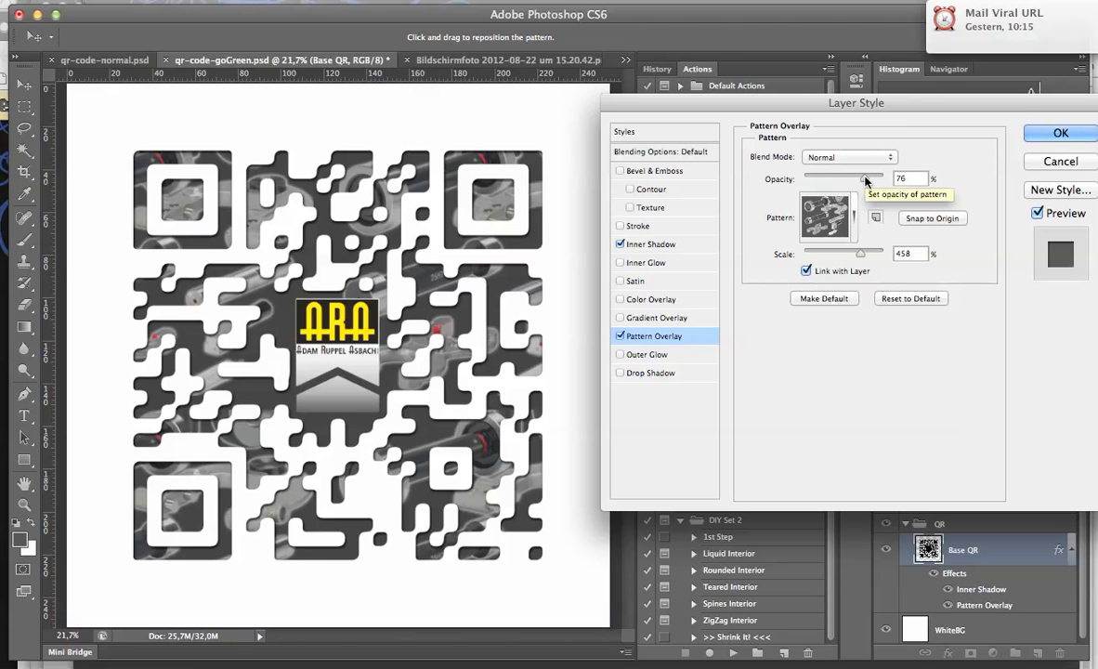
# Step: Try pattern overlay opacities from low to full, settle near 77%, then cancel Layer Style
pyautogui.moveTo(863, 179); pyautogui.dragTo(856, 178)
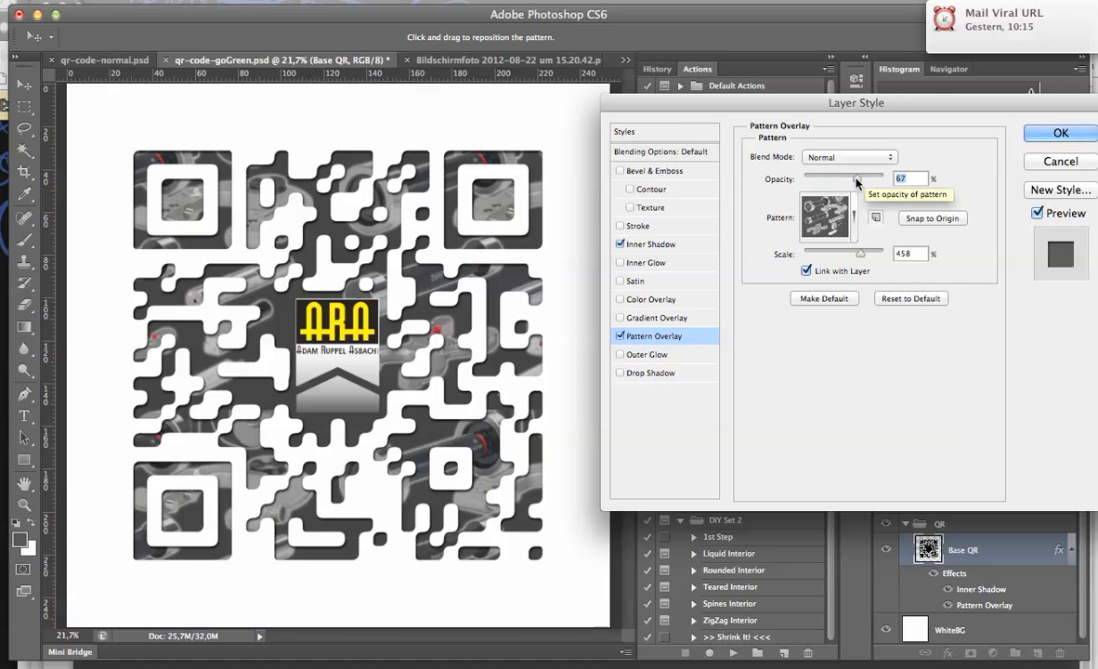
pyautogui.moveTo(857, 179); pyautogui.dragTo(836, 178)
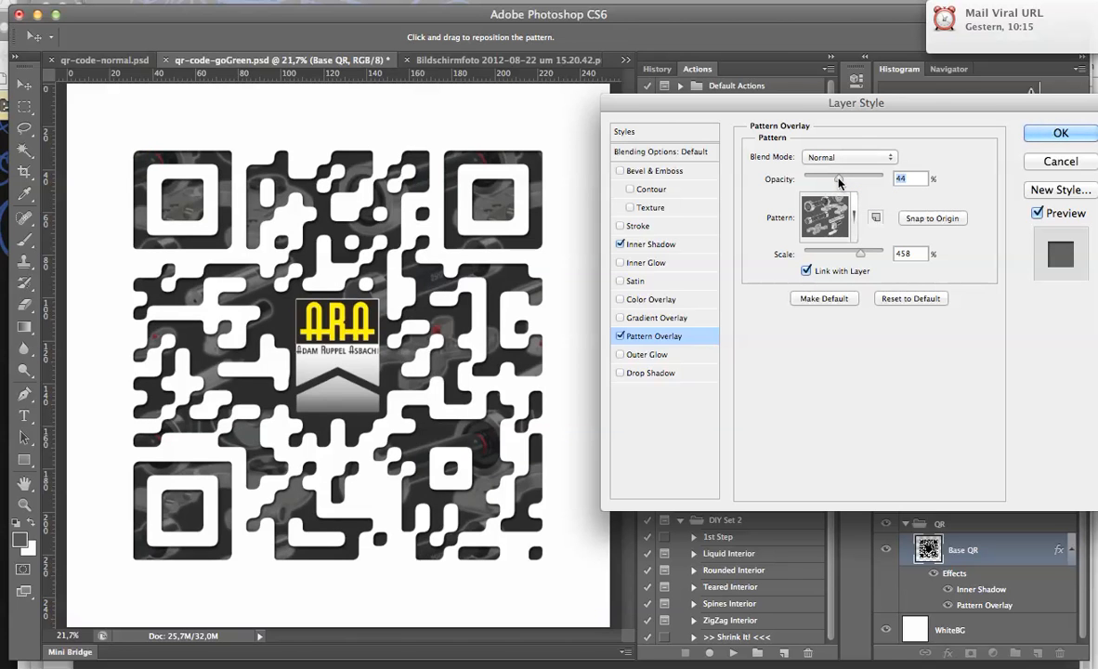
pyautogui.moveTo(838, 179); pyautogui.dragTo(881, 178)
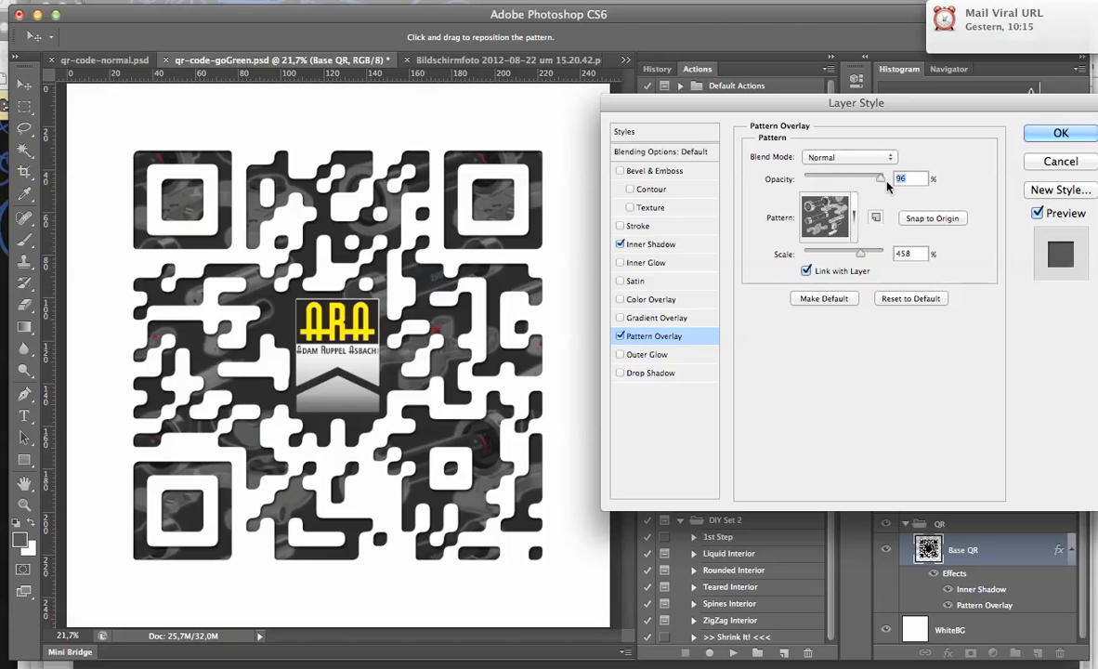
pyautogui.moveTo(877, 179); pyautogui.dragTo(891, 179)
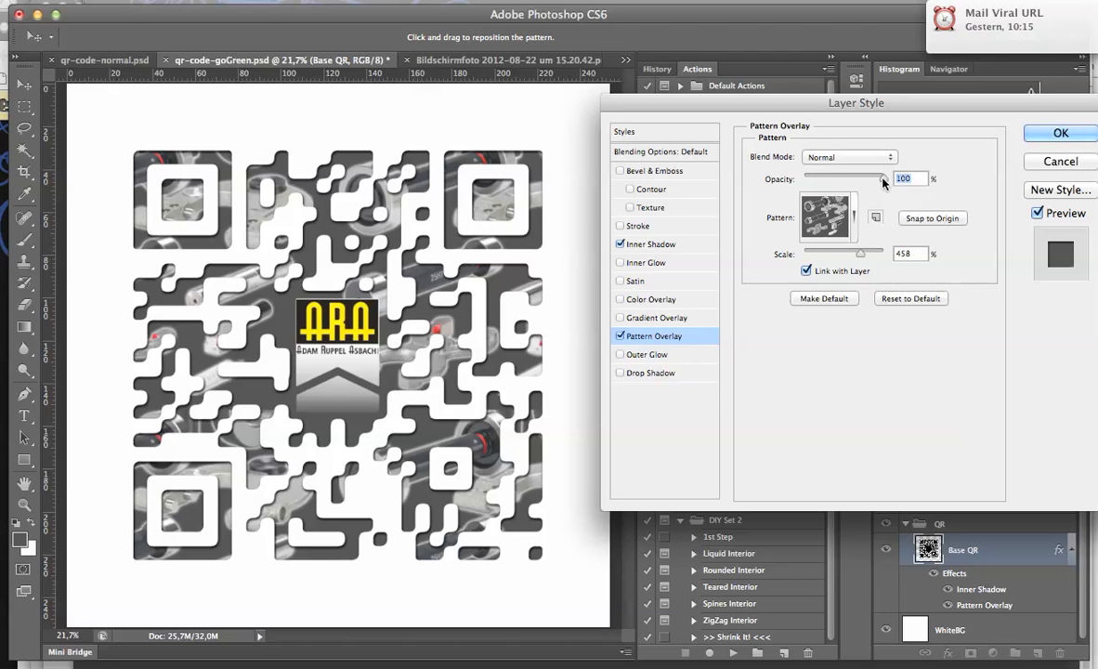
pyautogui.moveTo(882, 178); pyautogui.dragTo(863, 179)
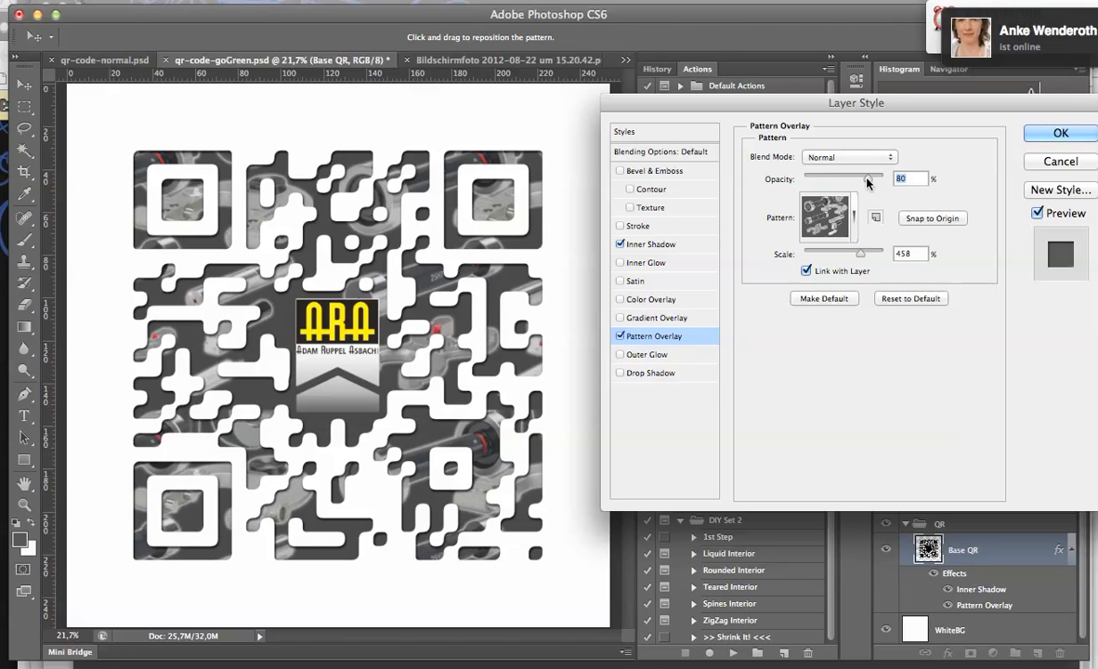
pyautogui.moveTo(866, 179); pyautogui.dragTo(861, 179)
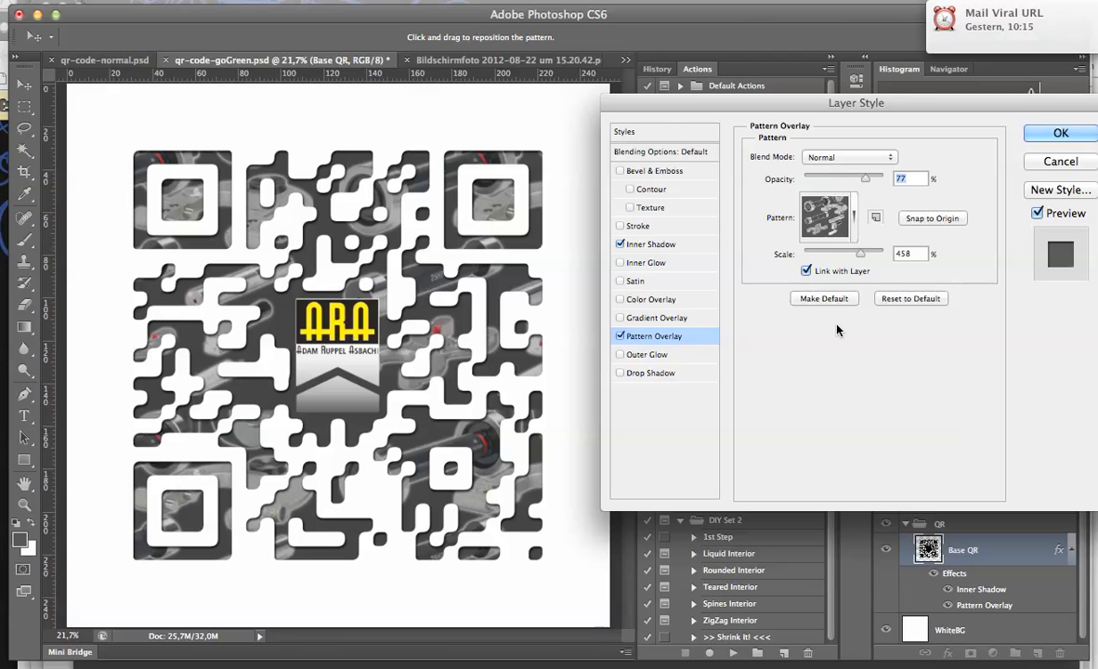
pyautogui.moveTo(1042, 163)
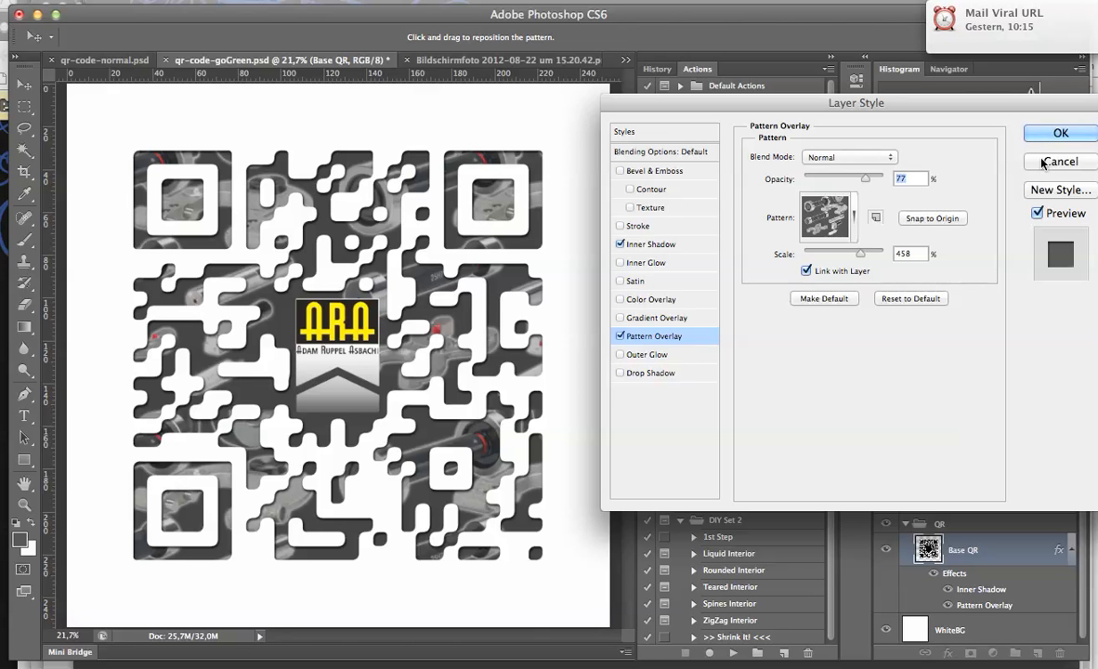
pyautogui.moveTo(1047, 165)
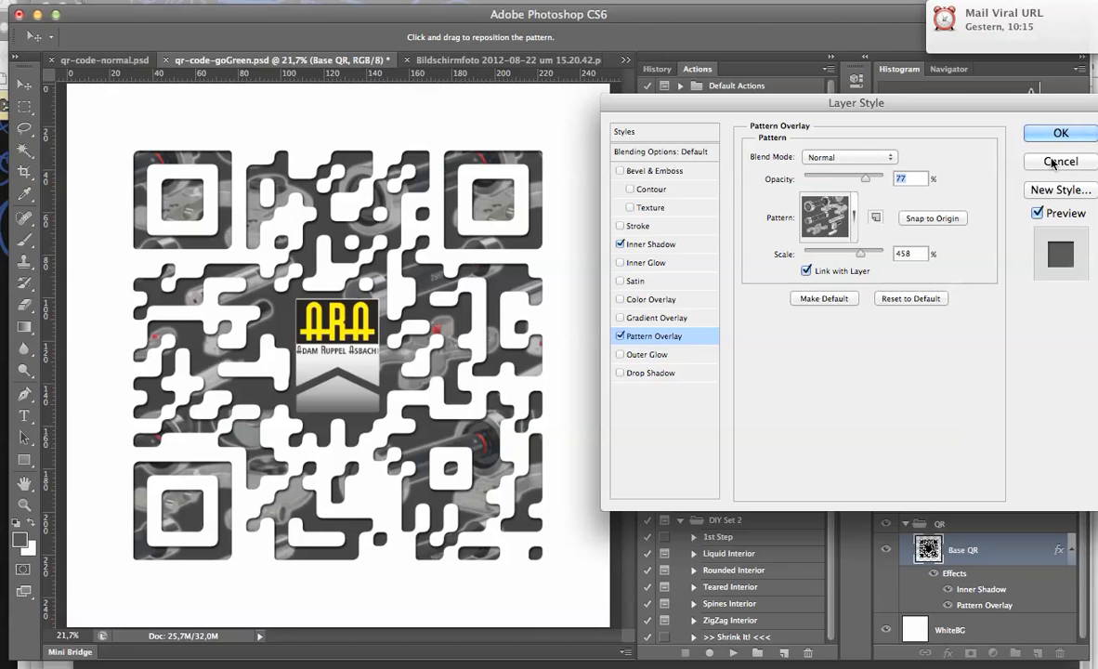
pyautogui.click(1060, 132)
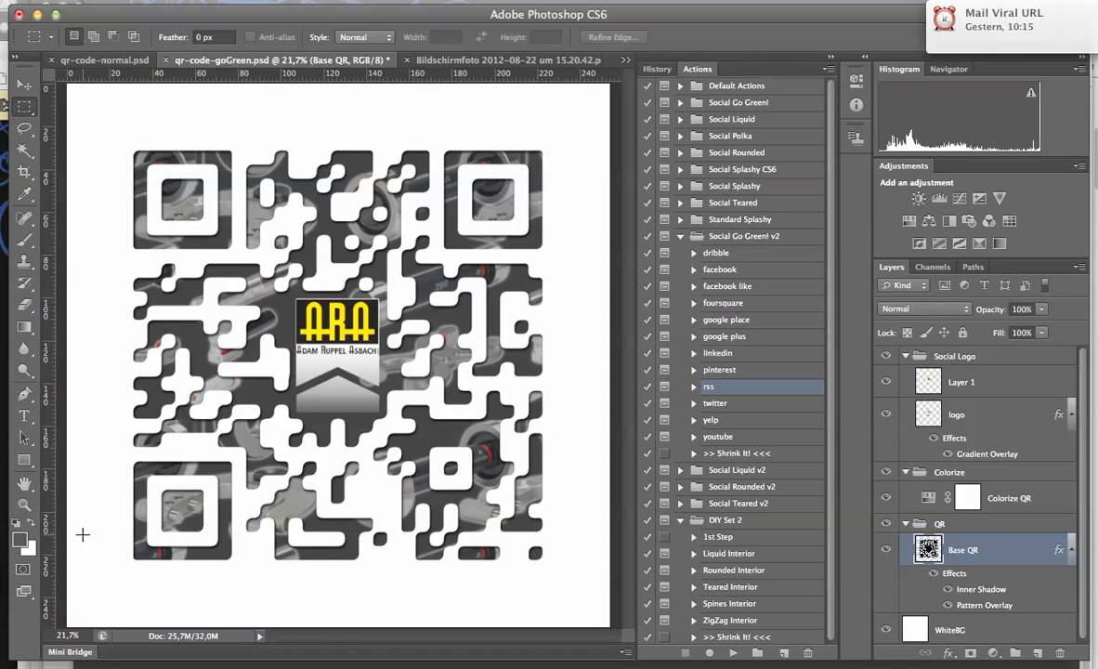